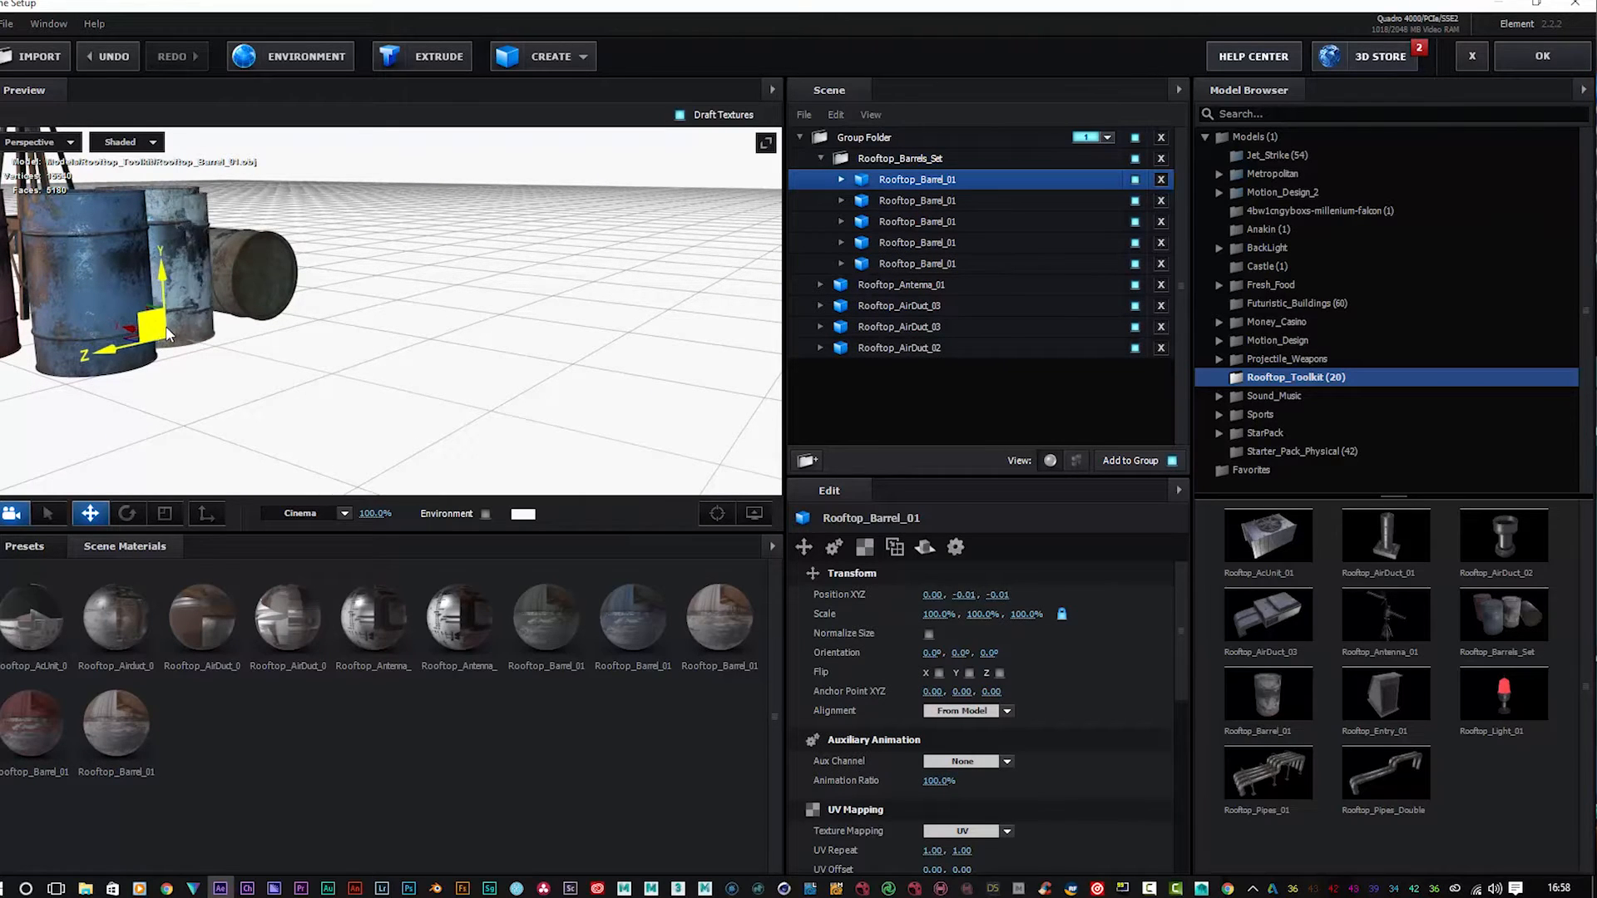
Step: Drag Rooftop_Barrel_01 out of the cluster to its own spot right of the barrels
{"action": "left_click_drag", "start_coordinate": [163, 326], "coordinate": [418, 326]}
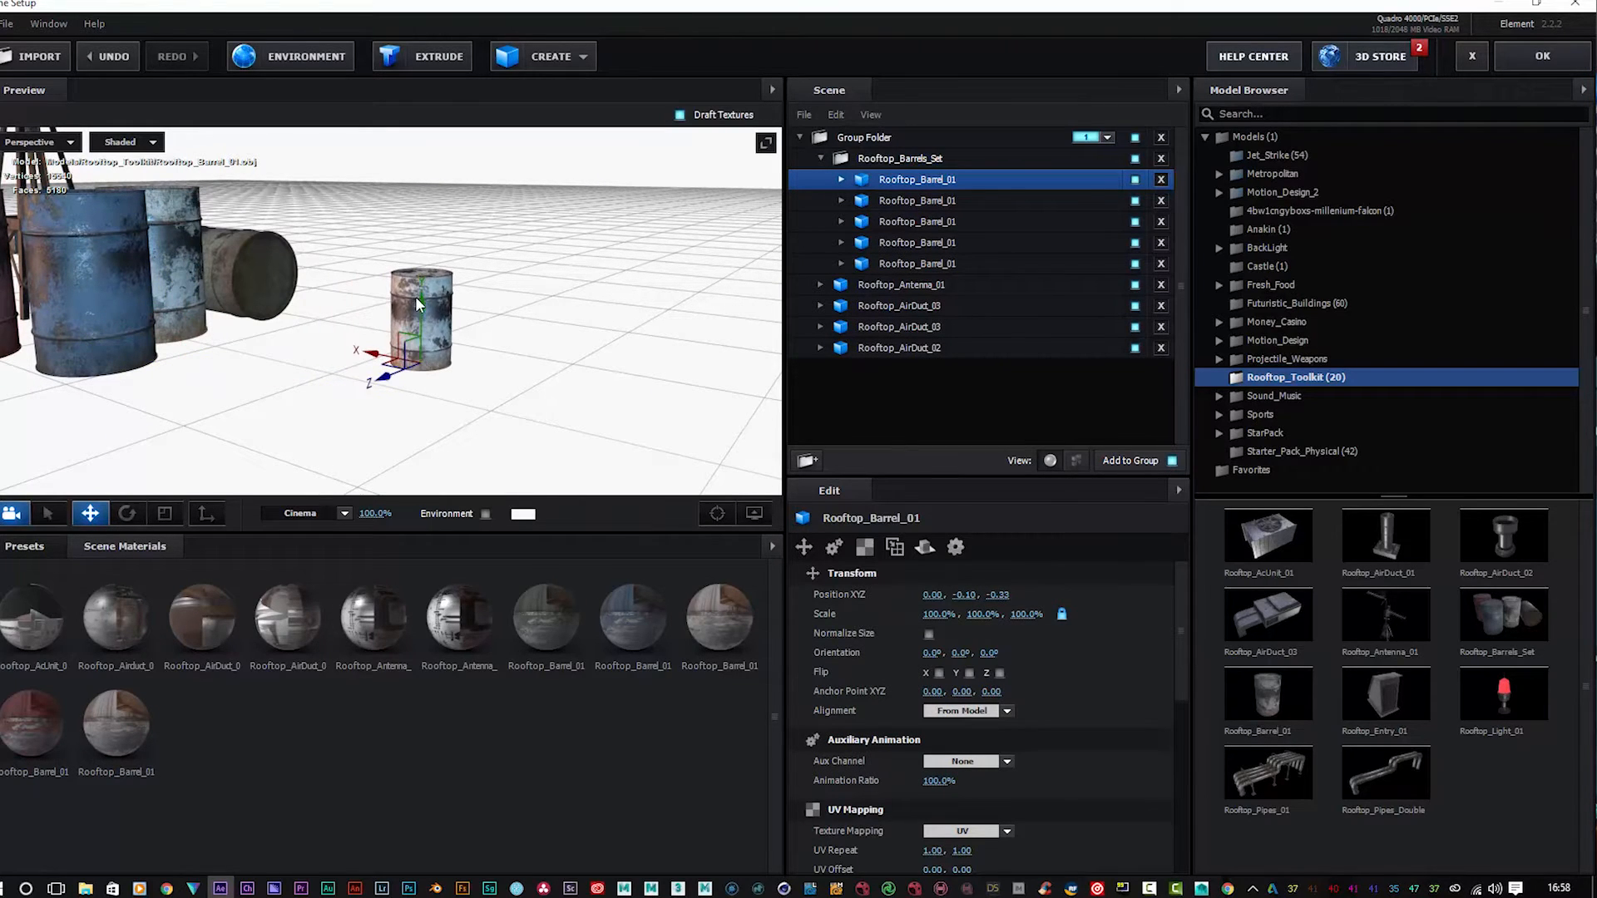
{"action": "left_click_drag", "start_coordinate": [418, 316], "coordinate": [392, 308]}
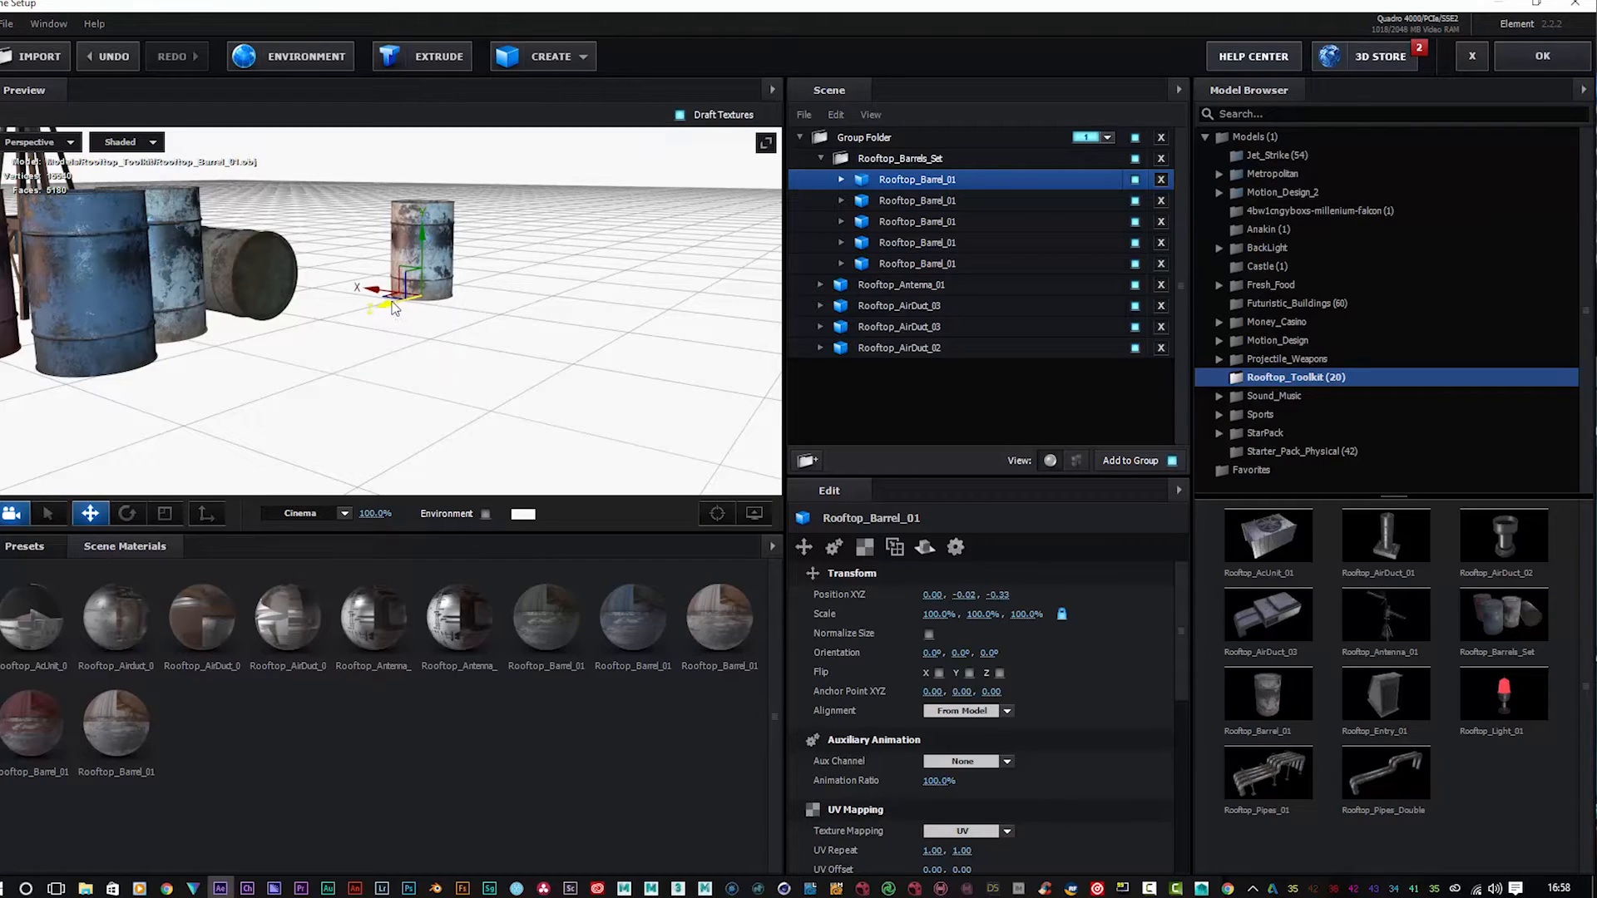
{"action": "left_click_drag", "start_coordinate": [395, 305], "coordinate": [189, 341]}
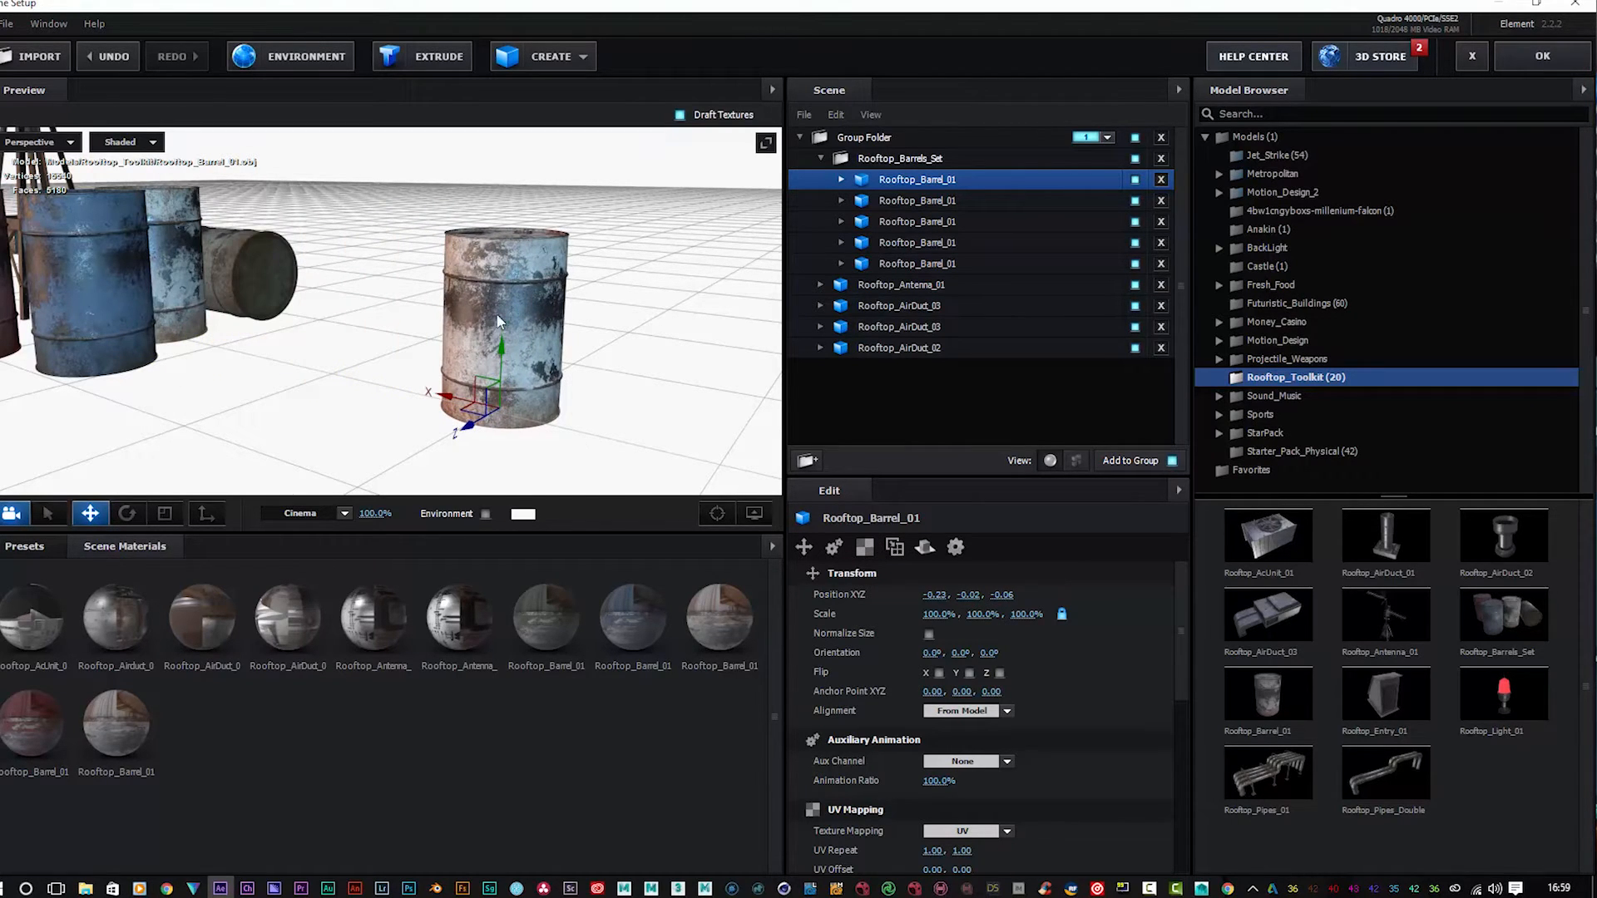
{"action": "mouse_move", "coordinate": [586, 410]}
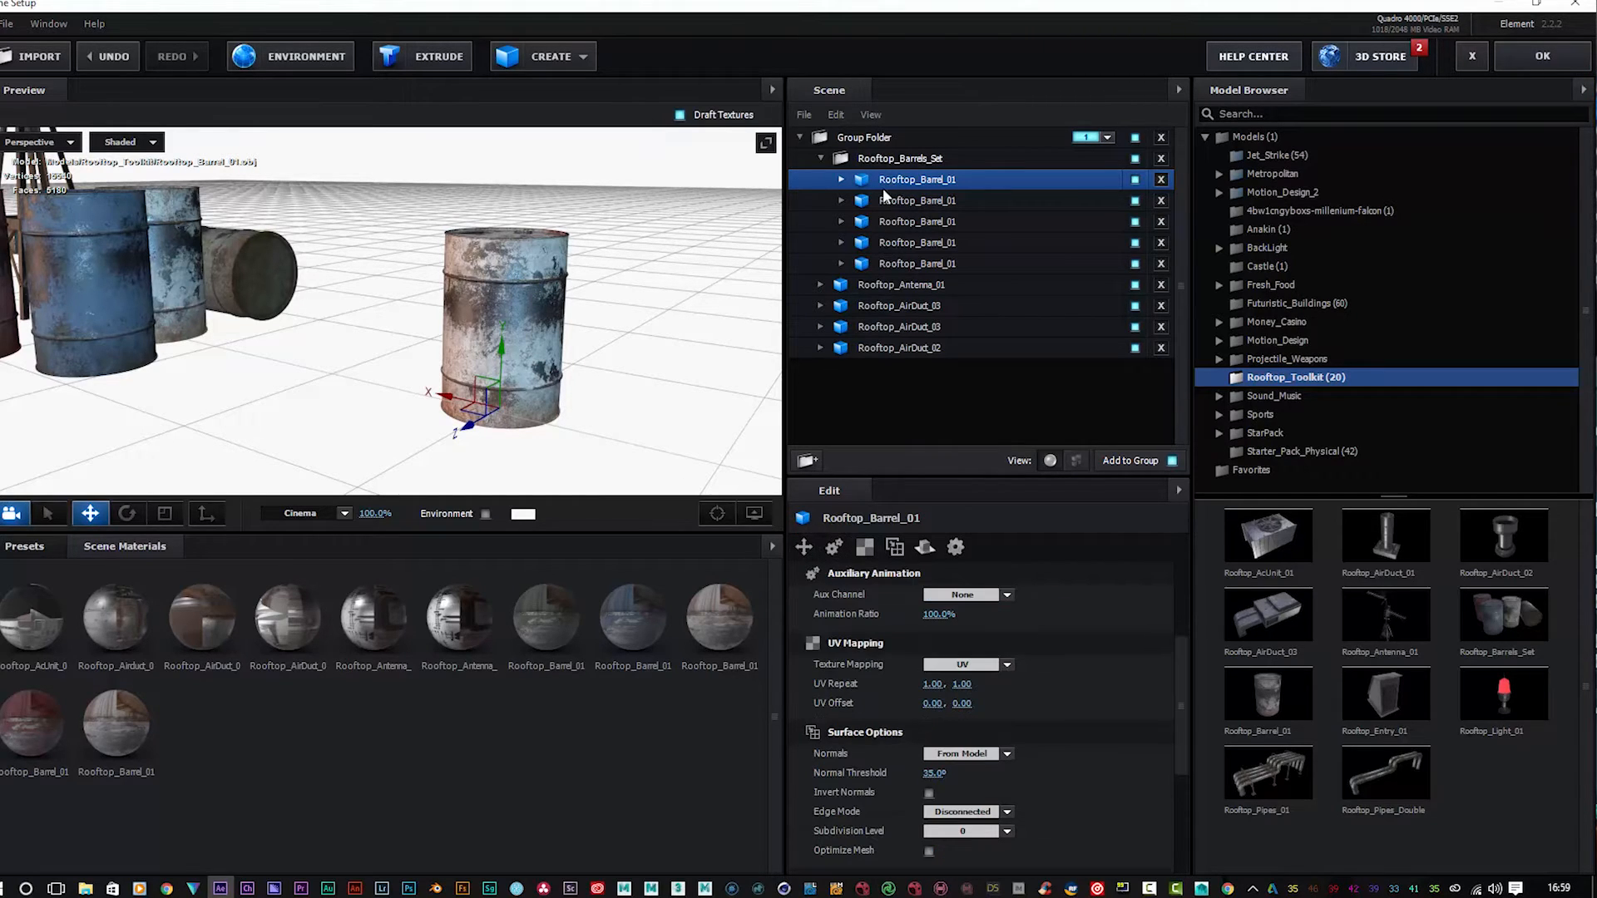
Step: Set the Rooftop_Barrel_01 material's diffuse texture midtone input level to about 0.41
{"action": "left_click", "coordinate": [842, 180]}
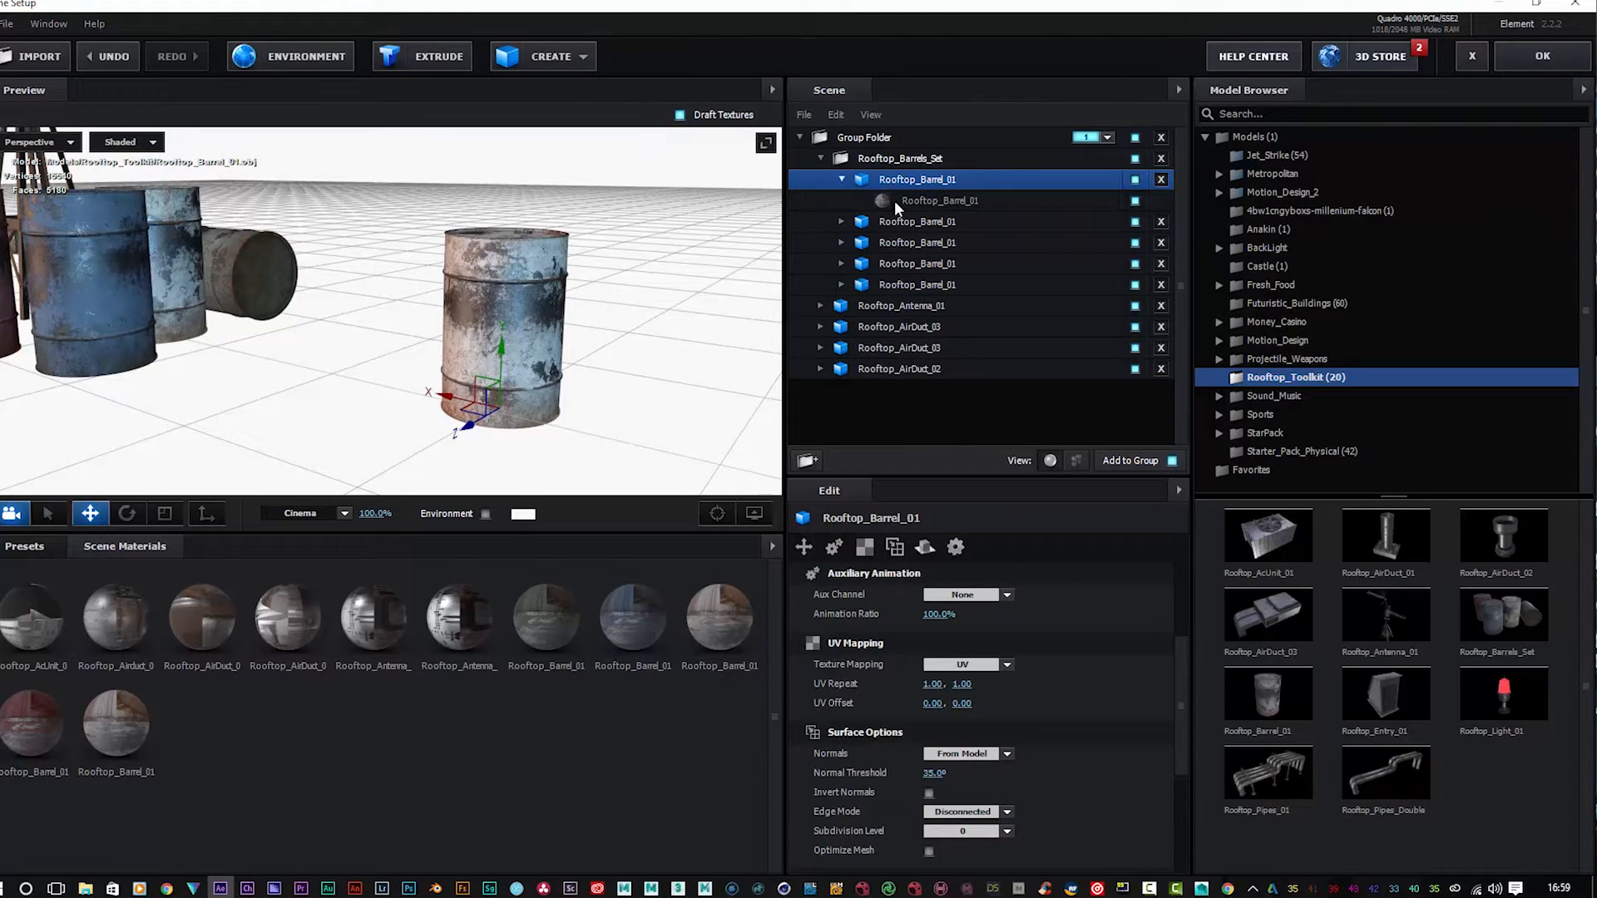
{"action": "left_click", "coordinate": [938, 199]}
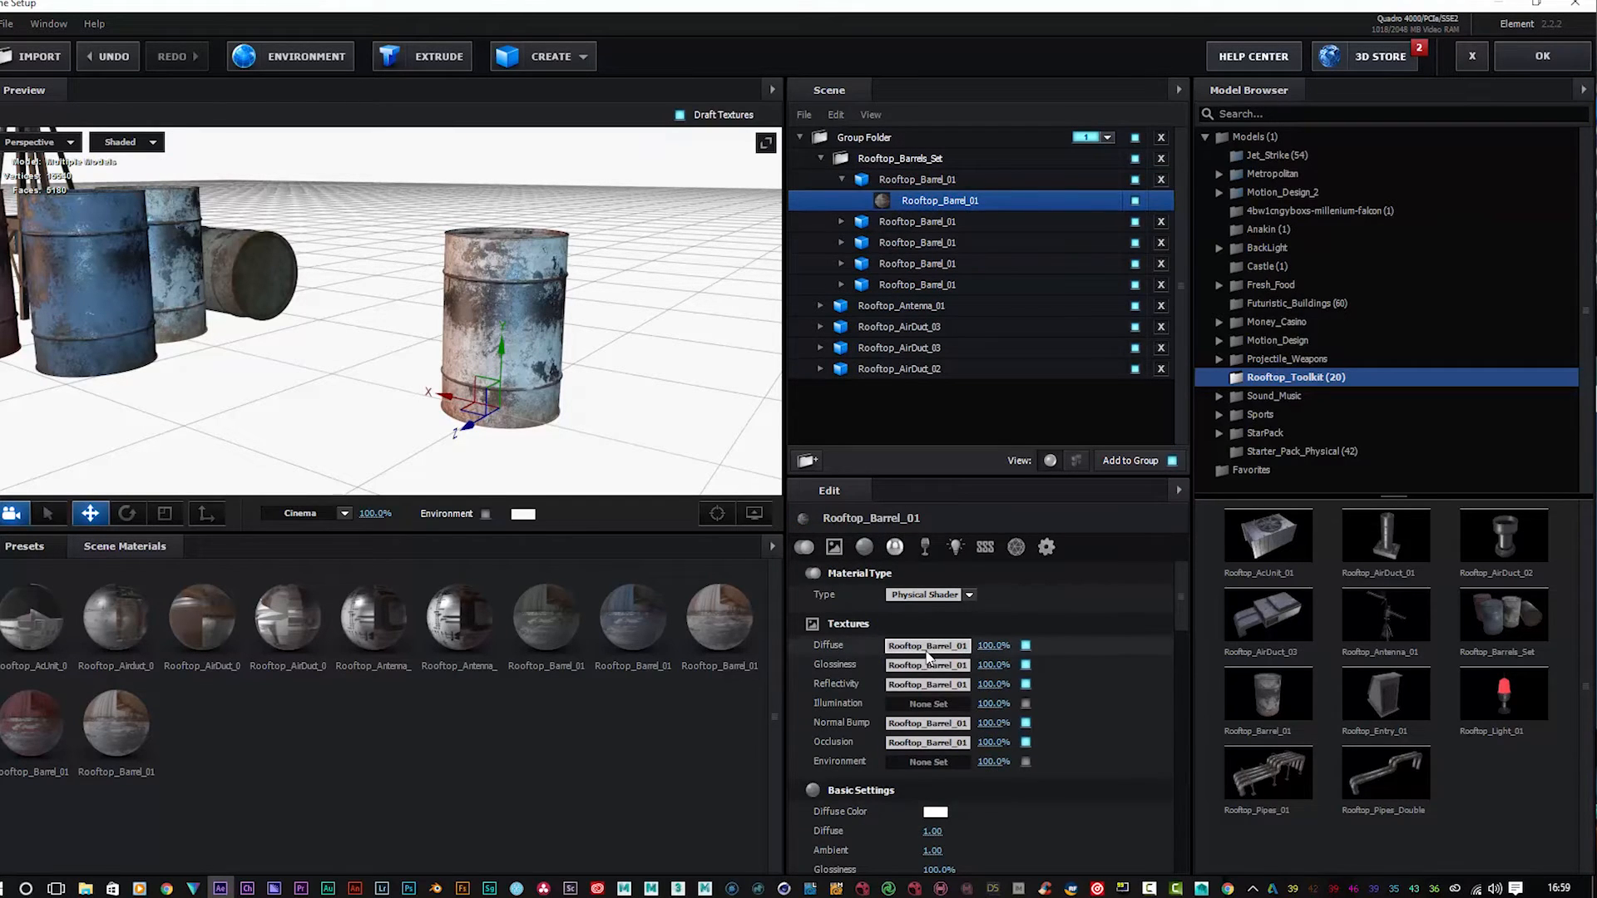
{"action": "left_click", "coordinate": [926, 645]}
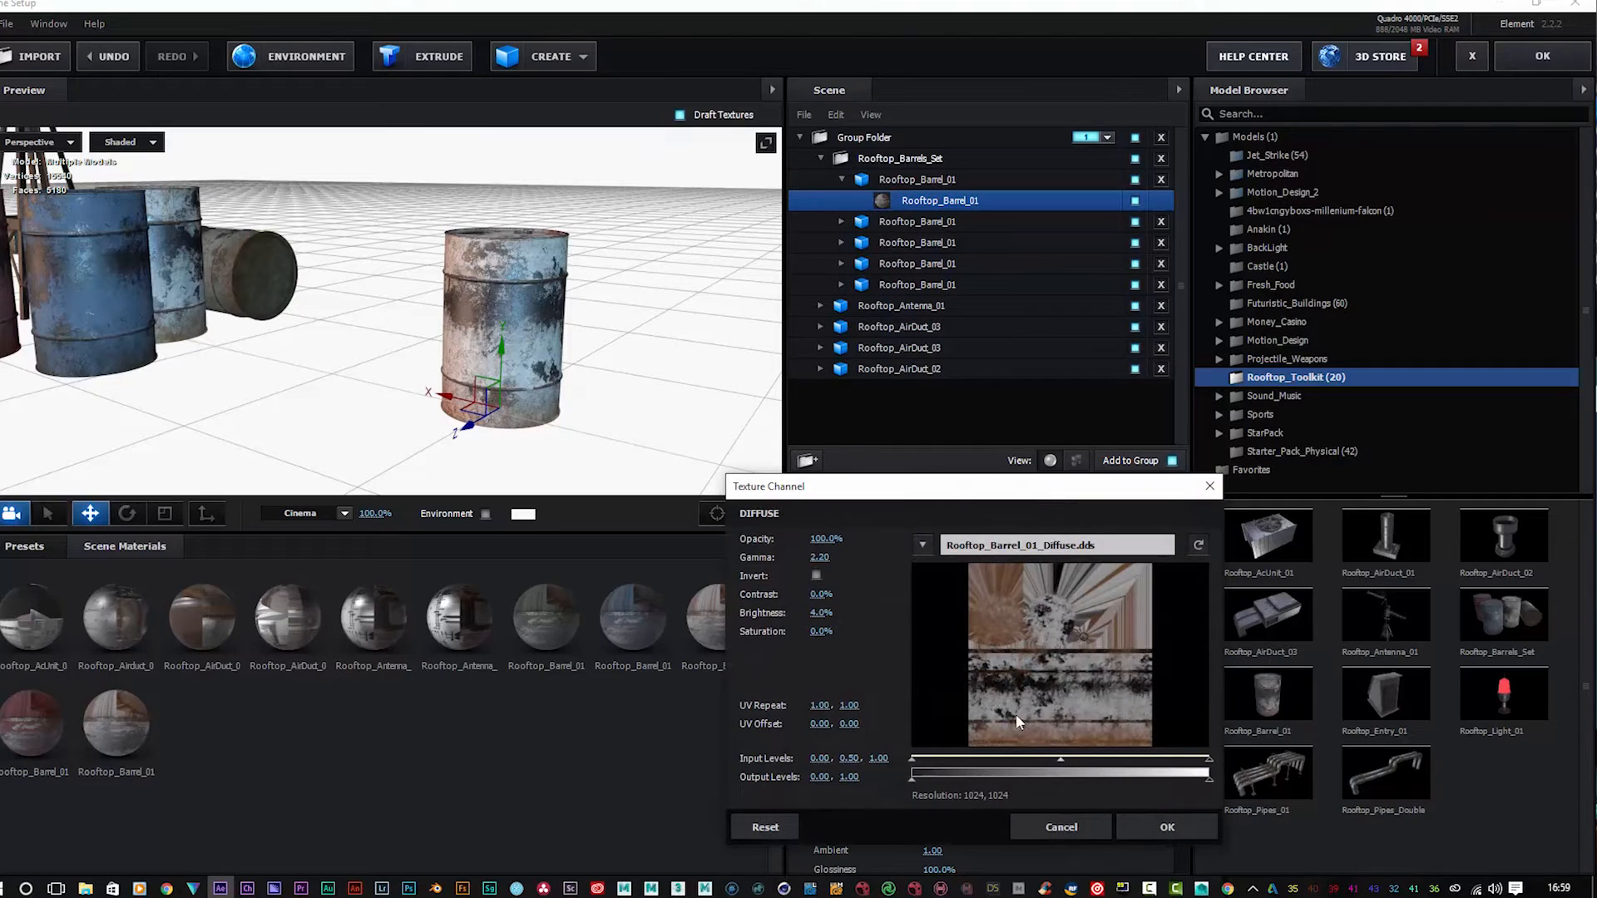
{"action": "left_click_drag", "start_coordinate": [1059, 759], "coordinate": [1028, 759]}
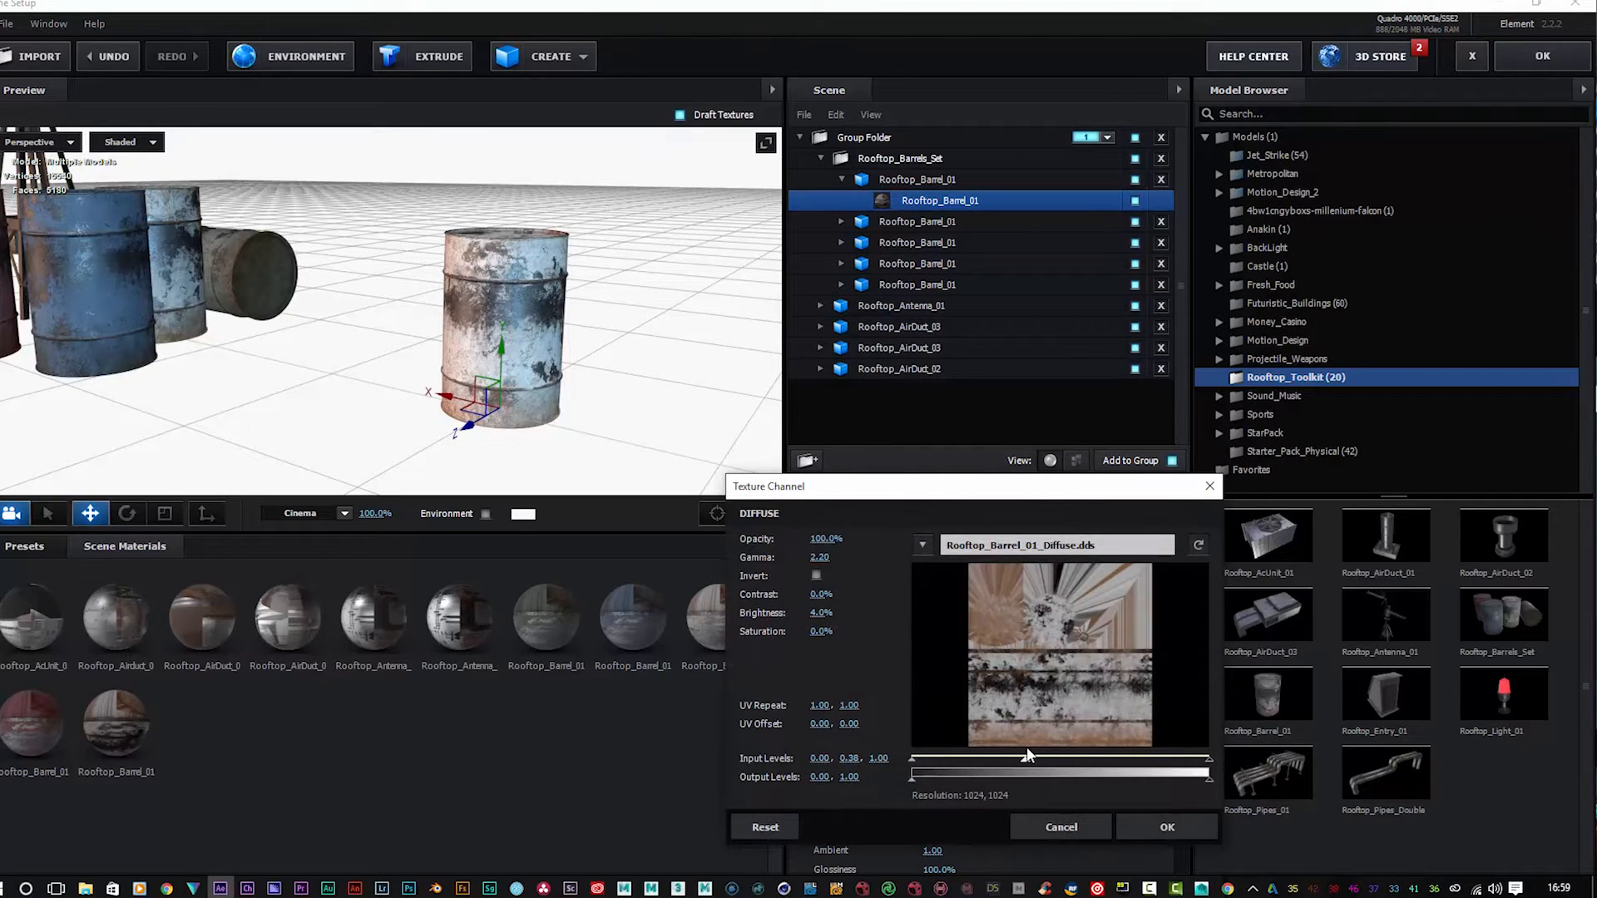
{"action": "left_click_drag", "start_coordinate": [1026, 759], "coordinate": [1034, 758]}
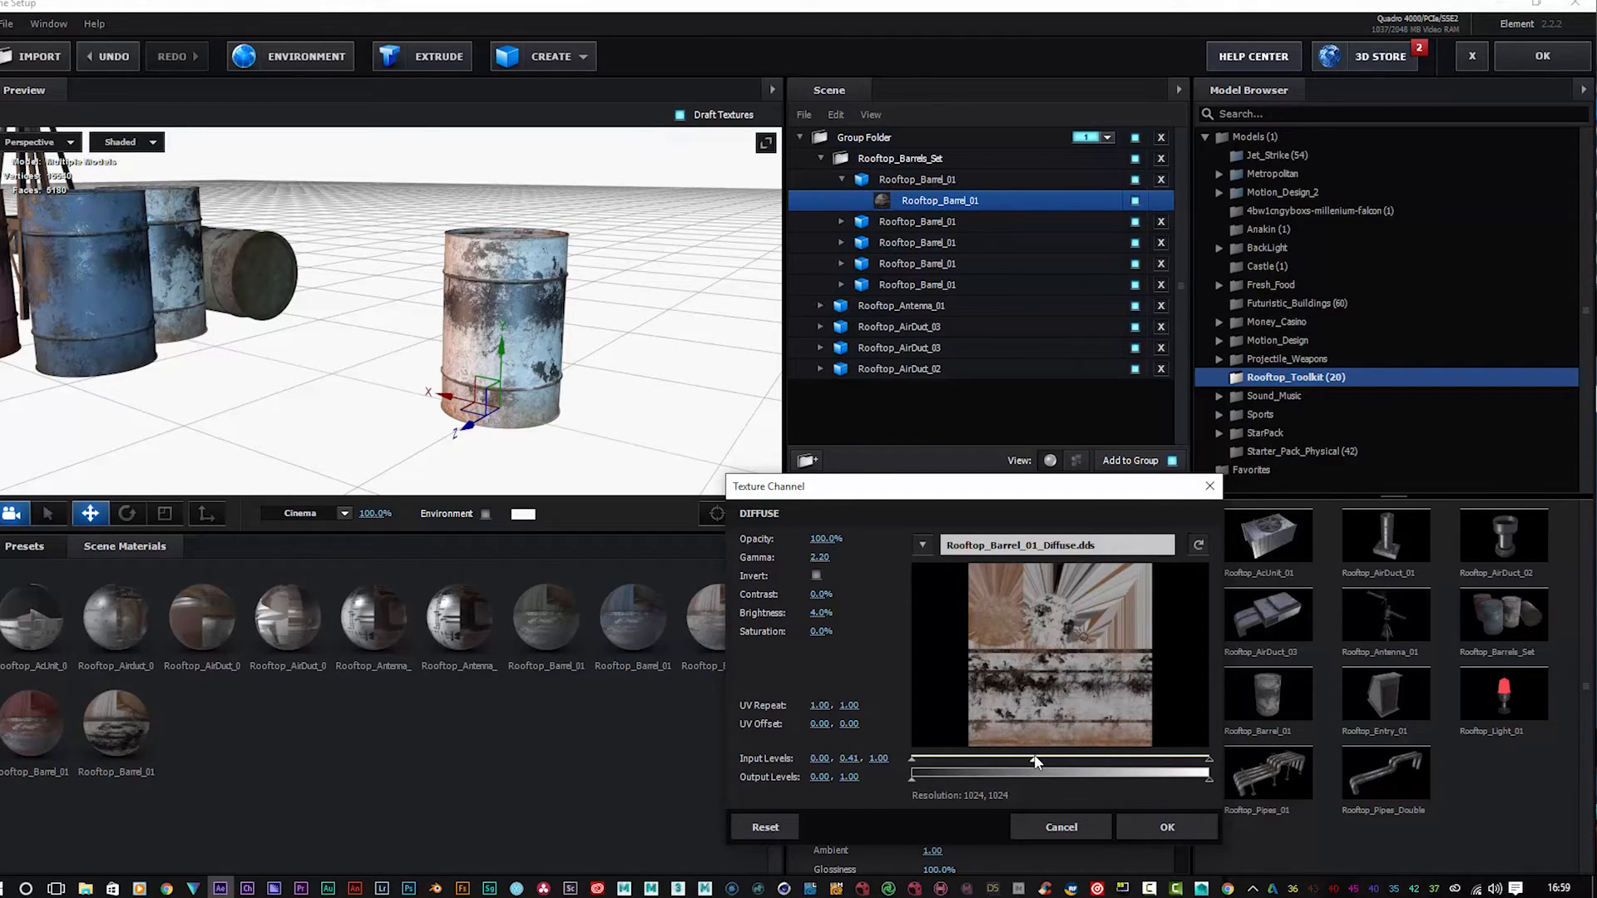
{"action": "left_click_drag", "start_coordinate": [1037, 761], "coordinate": [1125, 760]}
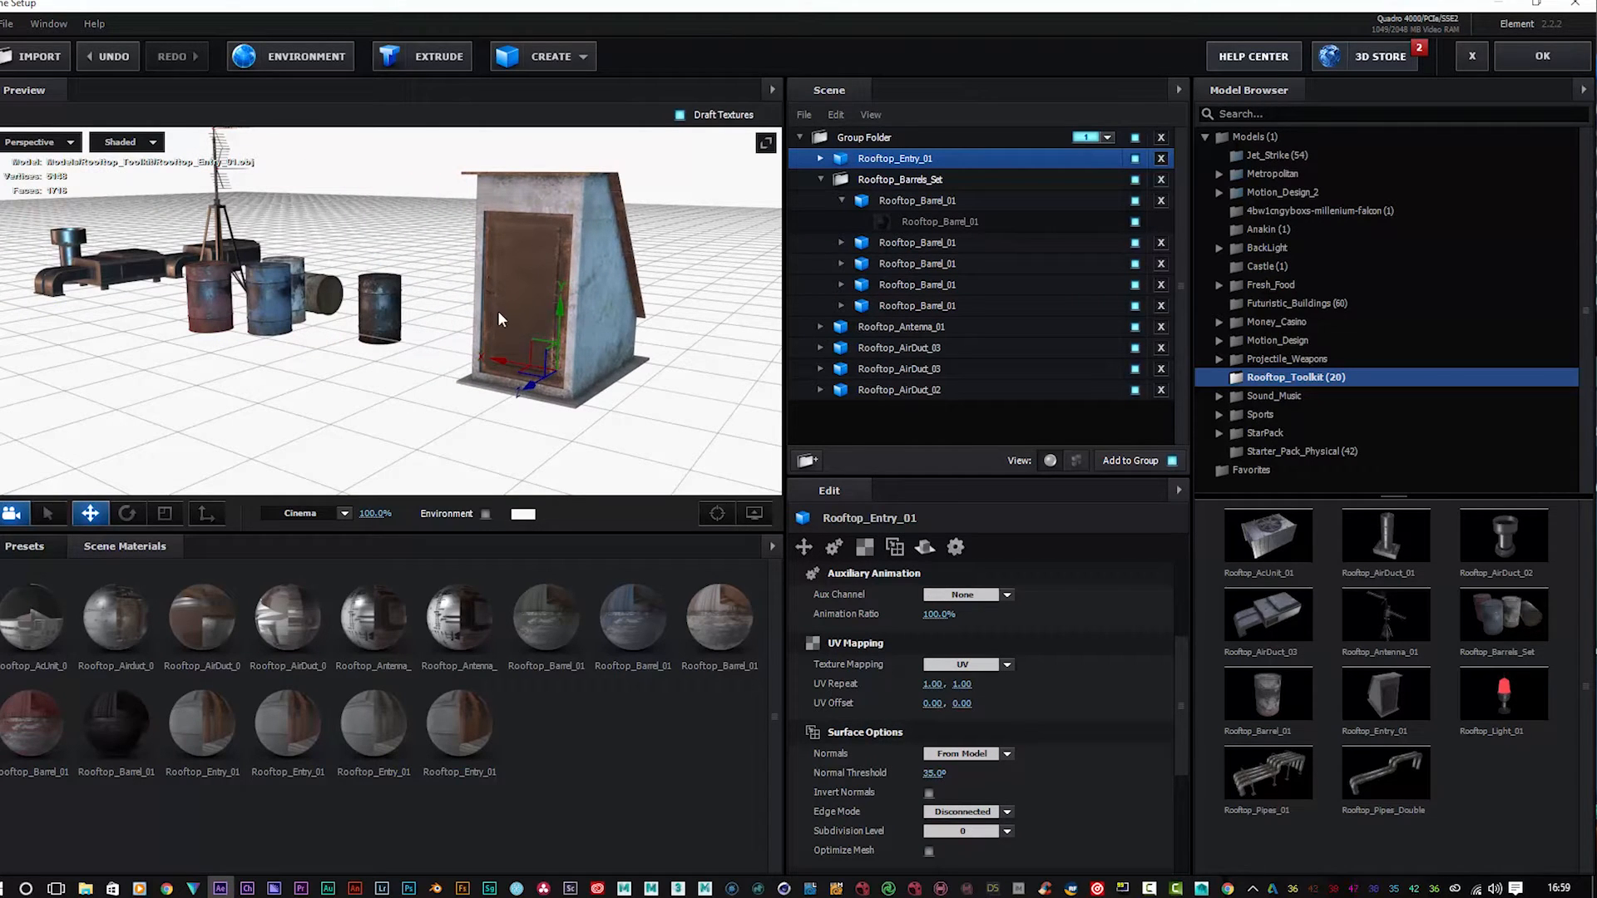
Step: Move the Rooftop_Entry_01 door forward on the grid beside the barrels and ducts
{"action": "left_click_drag", "start_coordinate": [499, 318], "coordinate": [590, 407]}
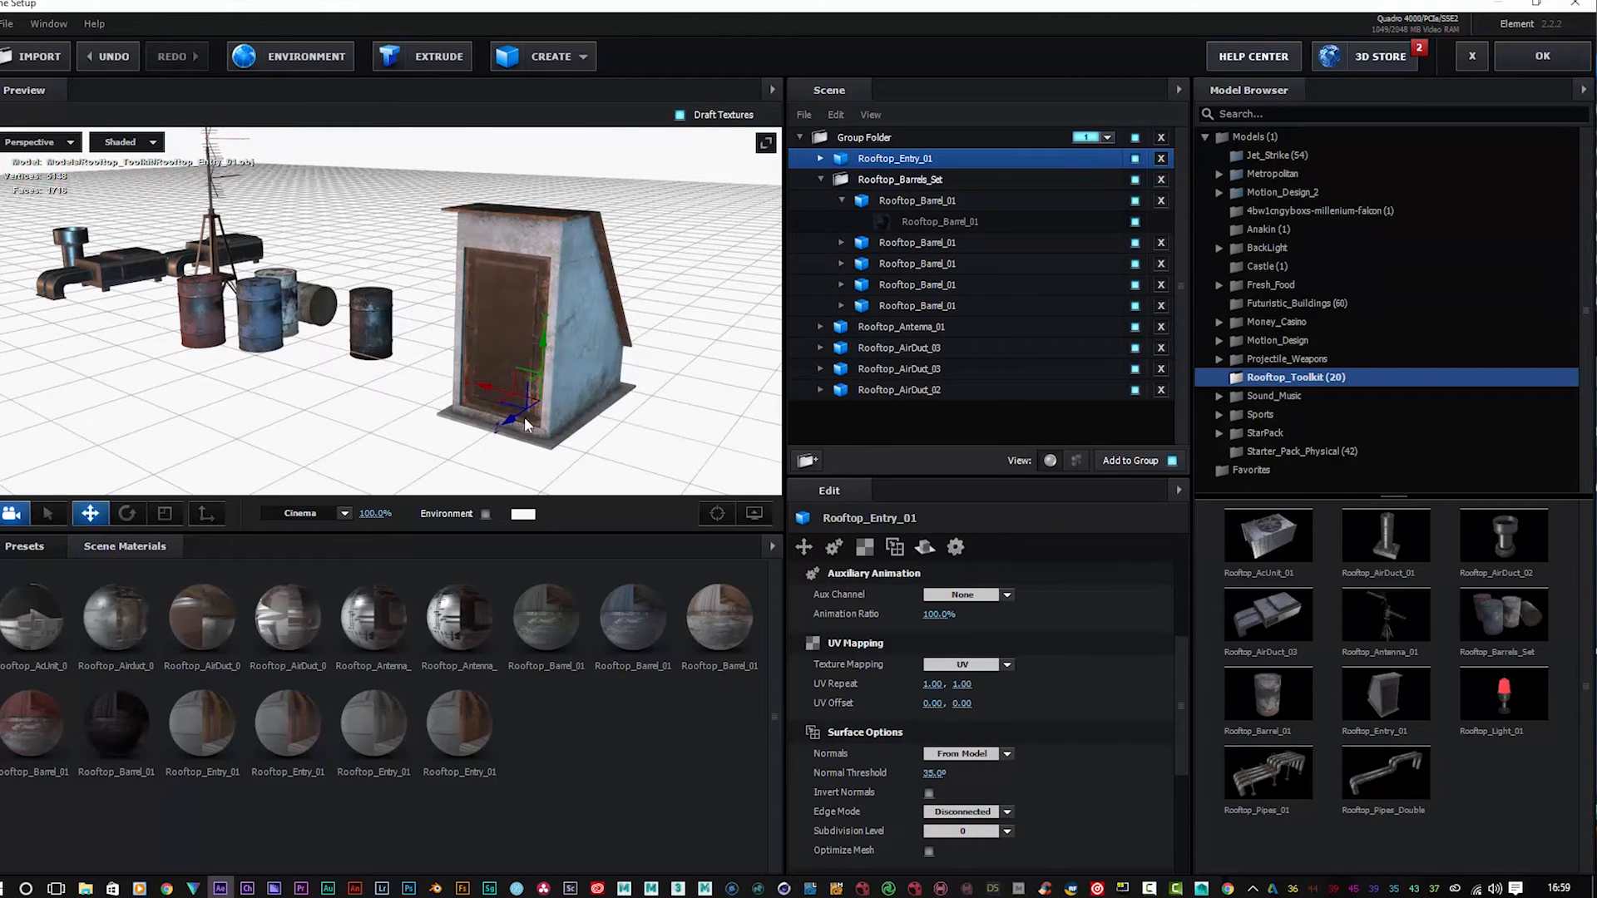
{"action": "mouse_move", "coordinate": [529, 357]}
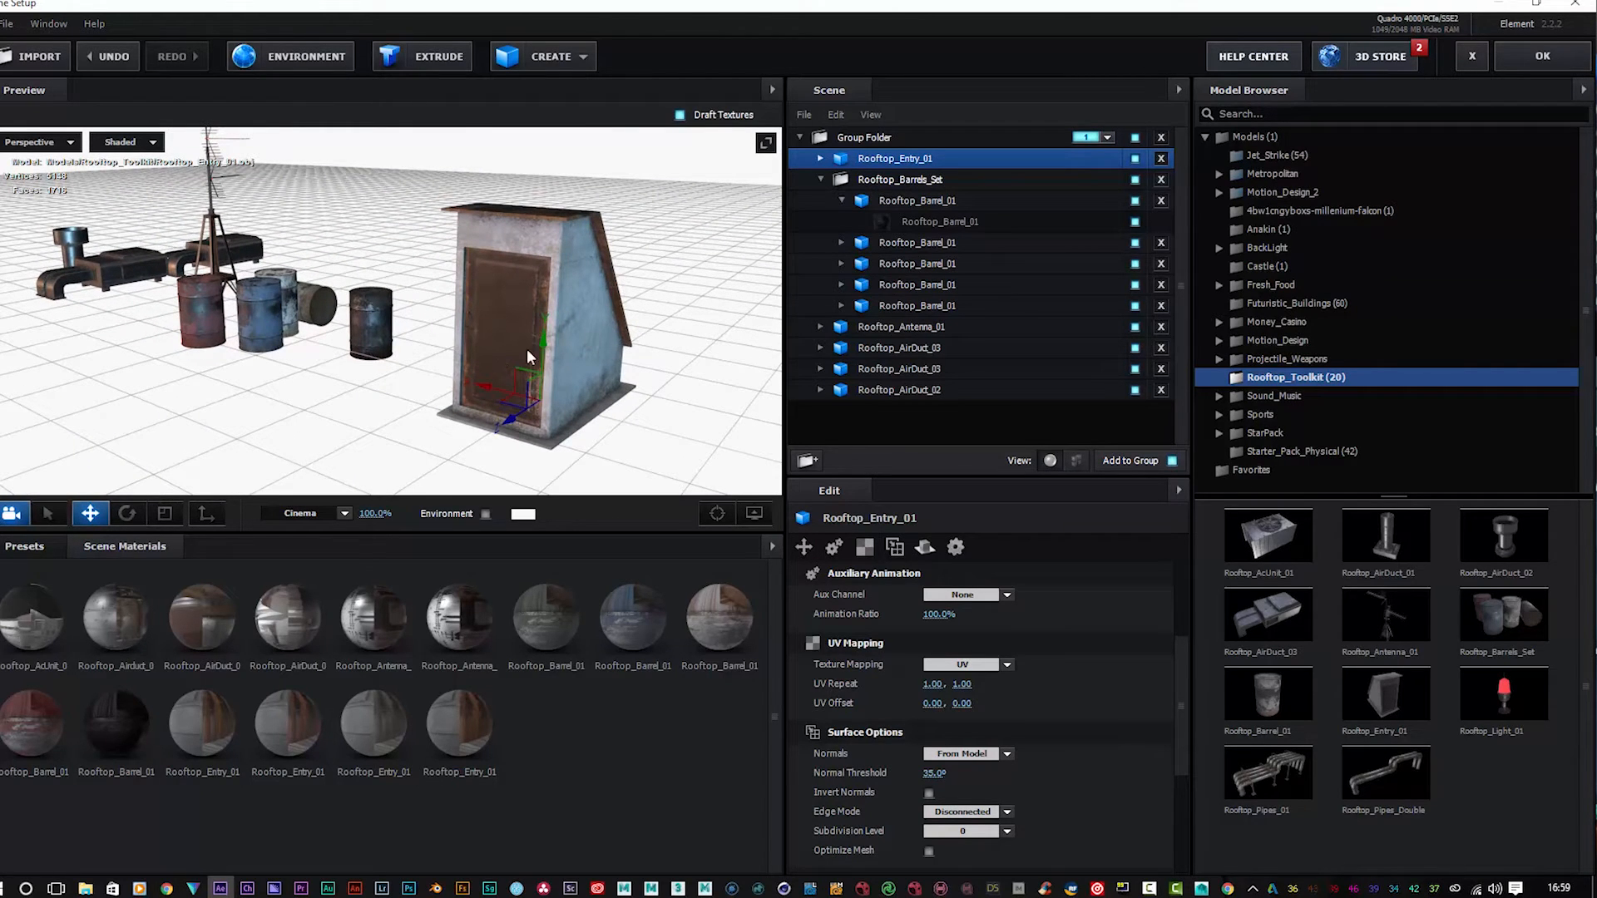